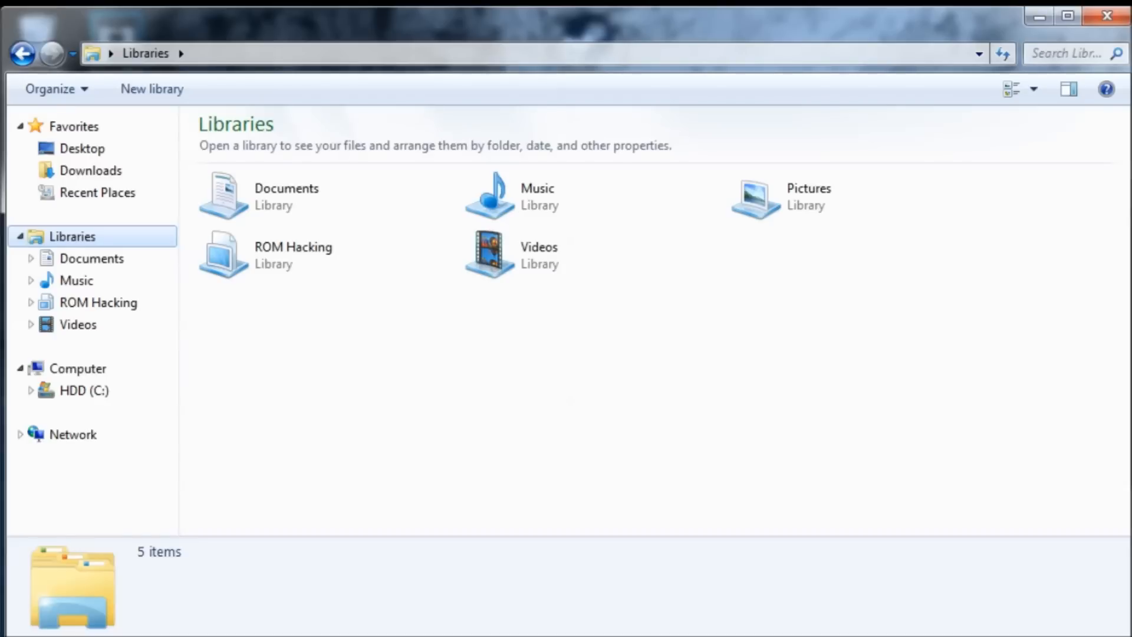
mouse_move(313, 495)
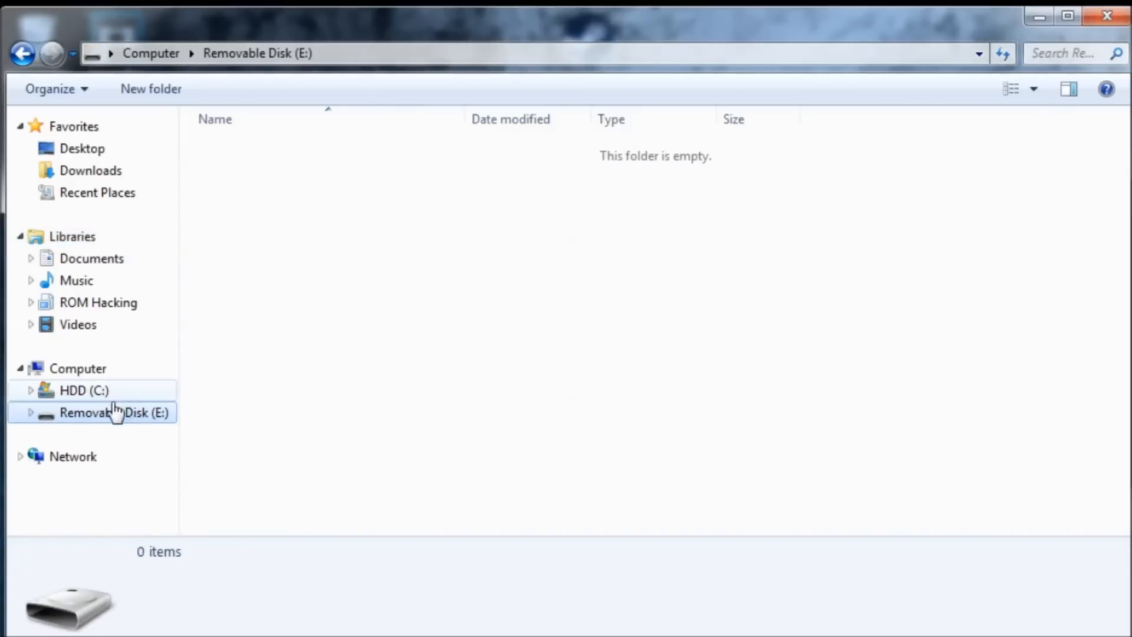
mouse_move(856, 149)
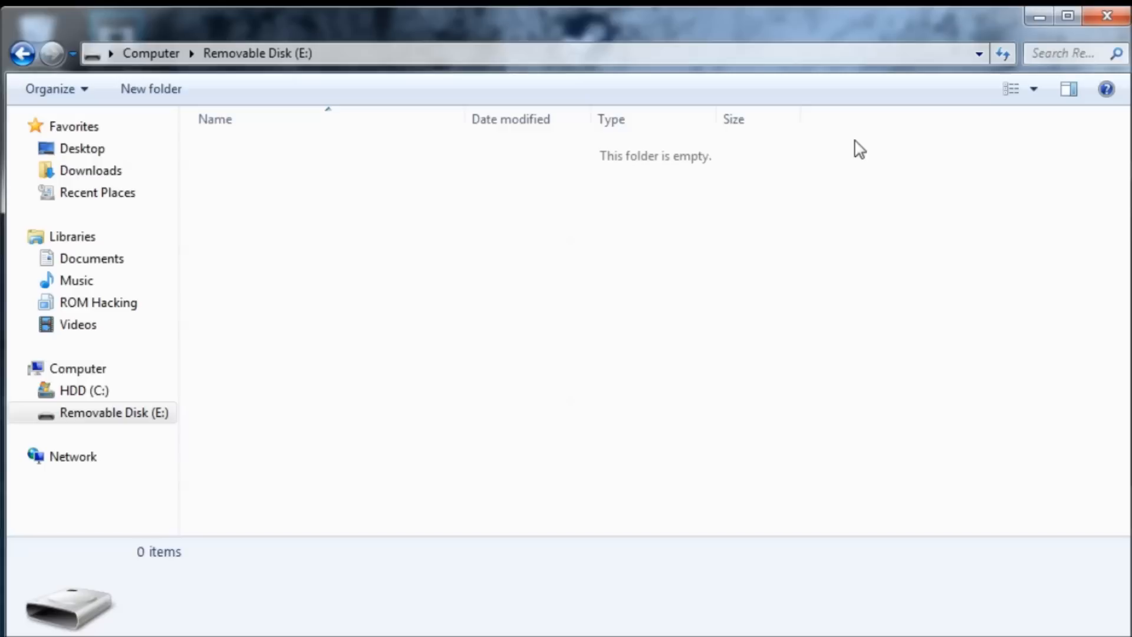
mouse_move(519, 263)
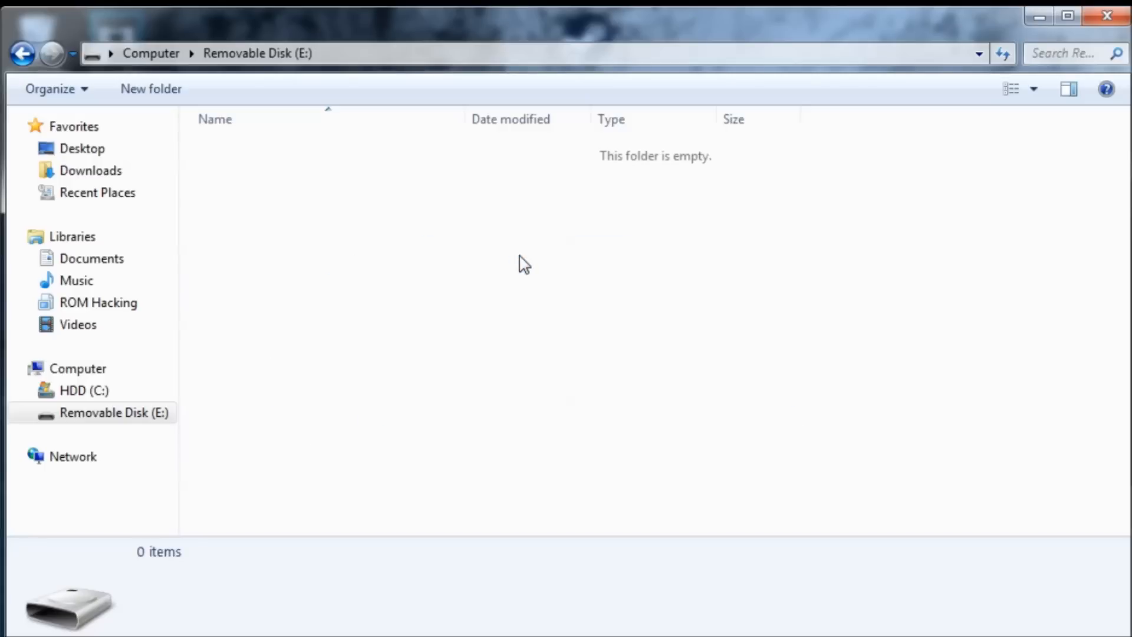
mouse_move(322, 281)
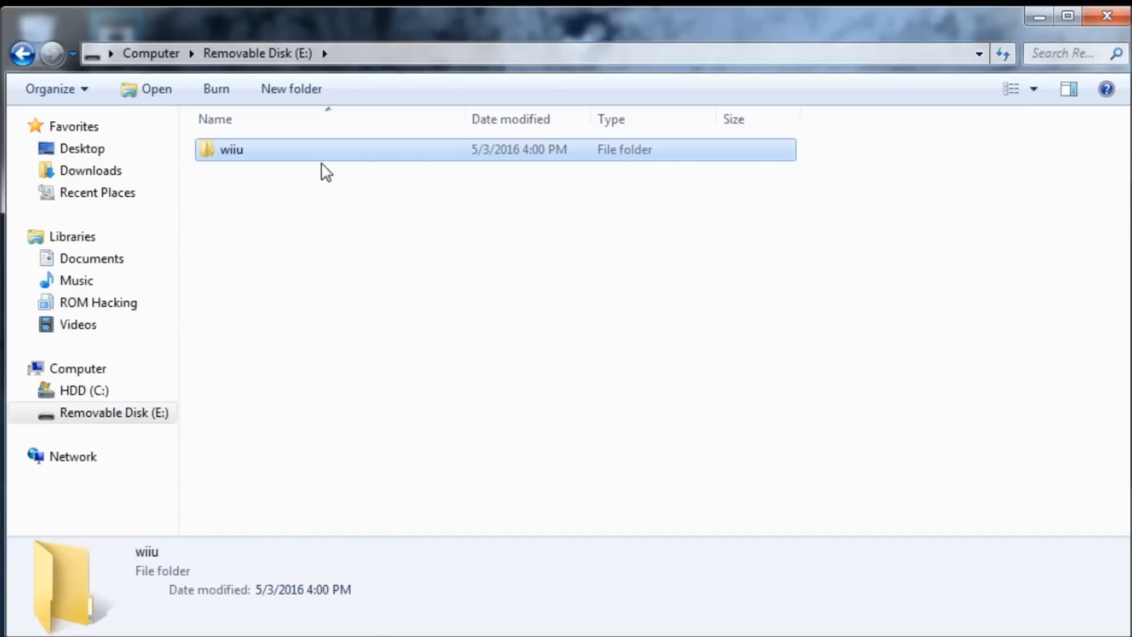
- Inside wiiu on Removable Disk (E:), create a new folder named 'apps' and open it
double_click(231, 149)
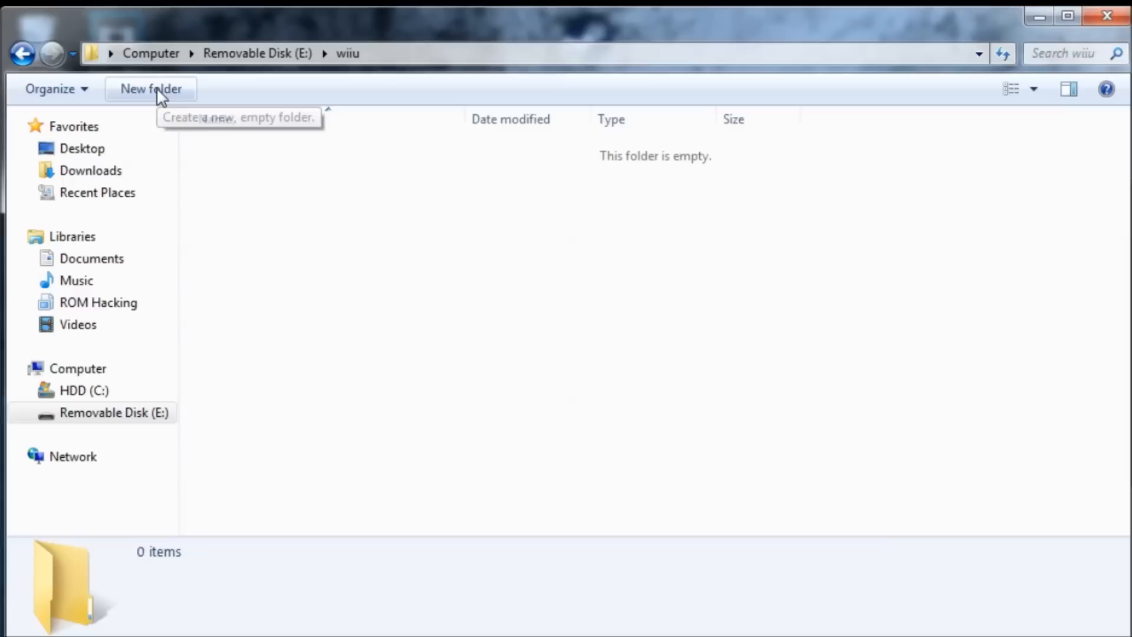
left_click(151, 89)
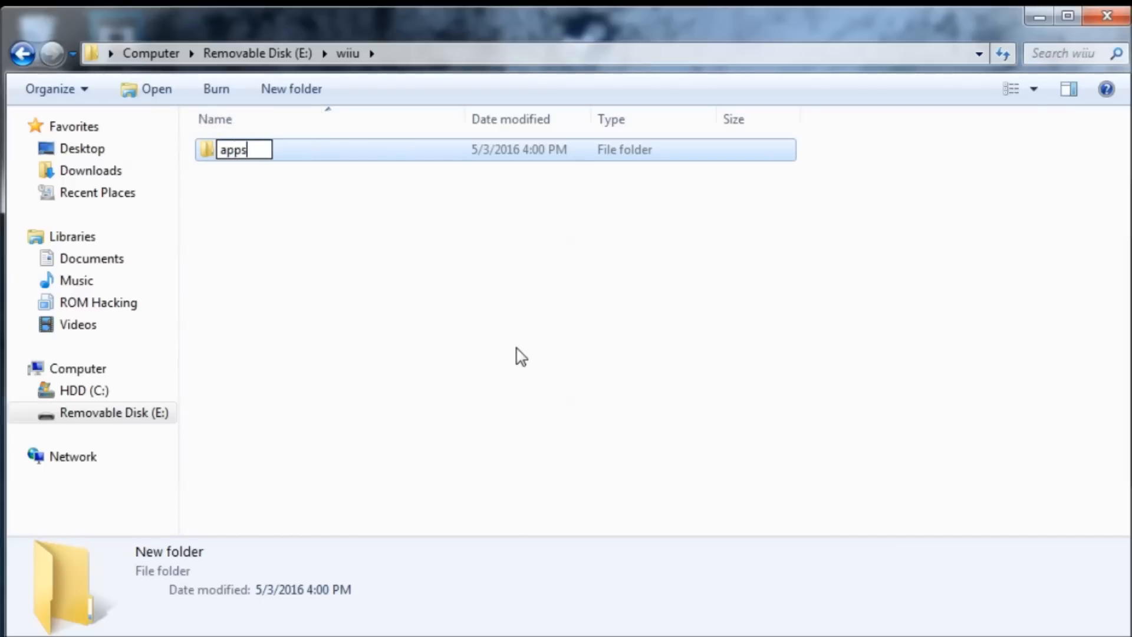
key("Enter")
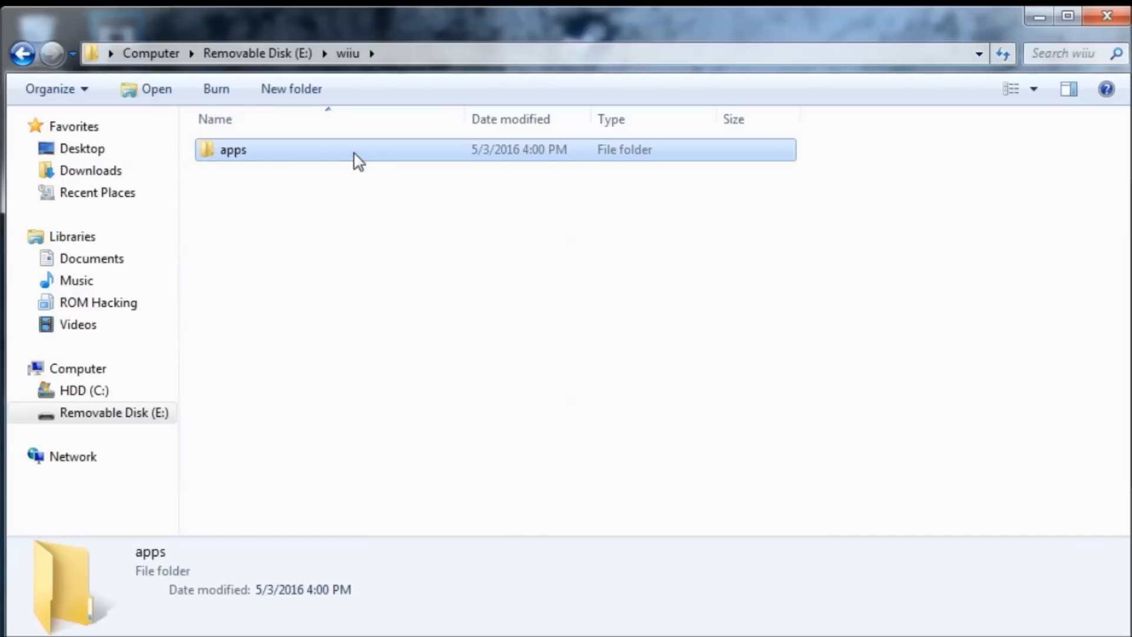
mouse_move(341, 167)
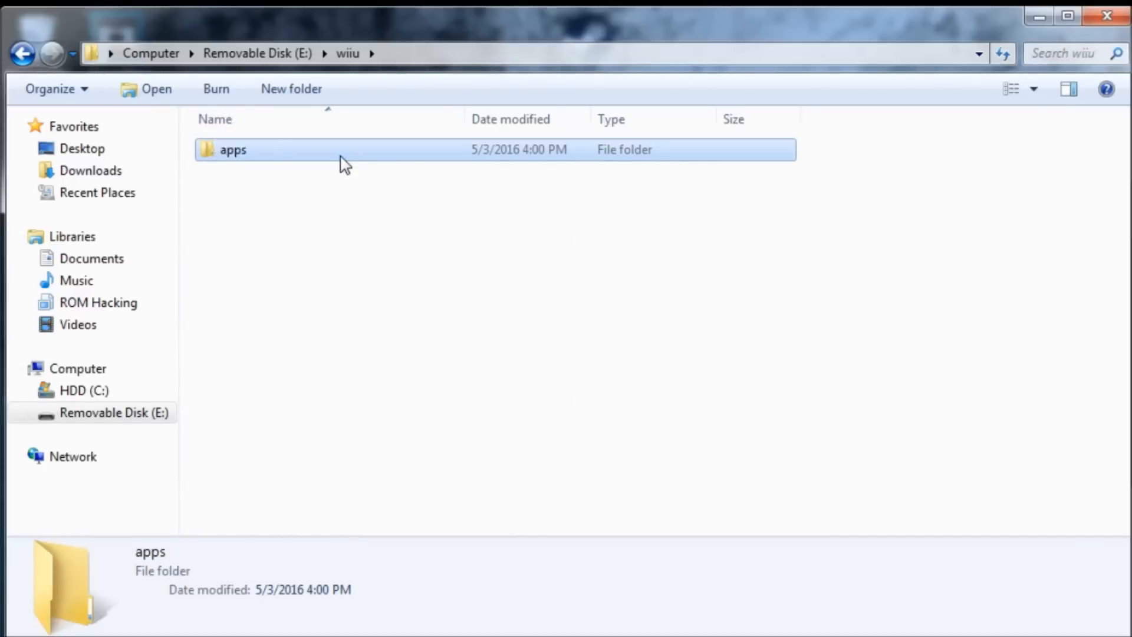
double_click(232, 150)
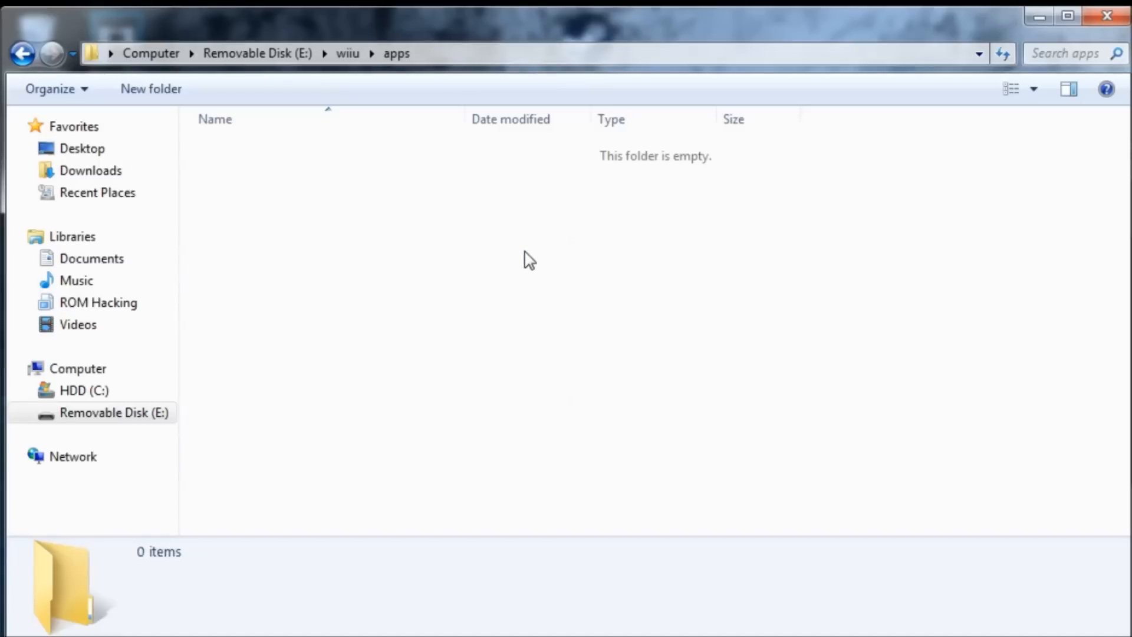
mouse_move(178, 188)
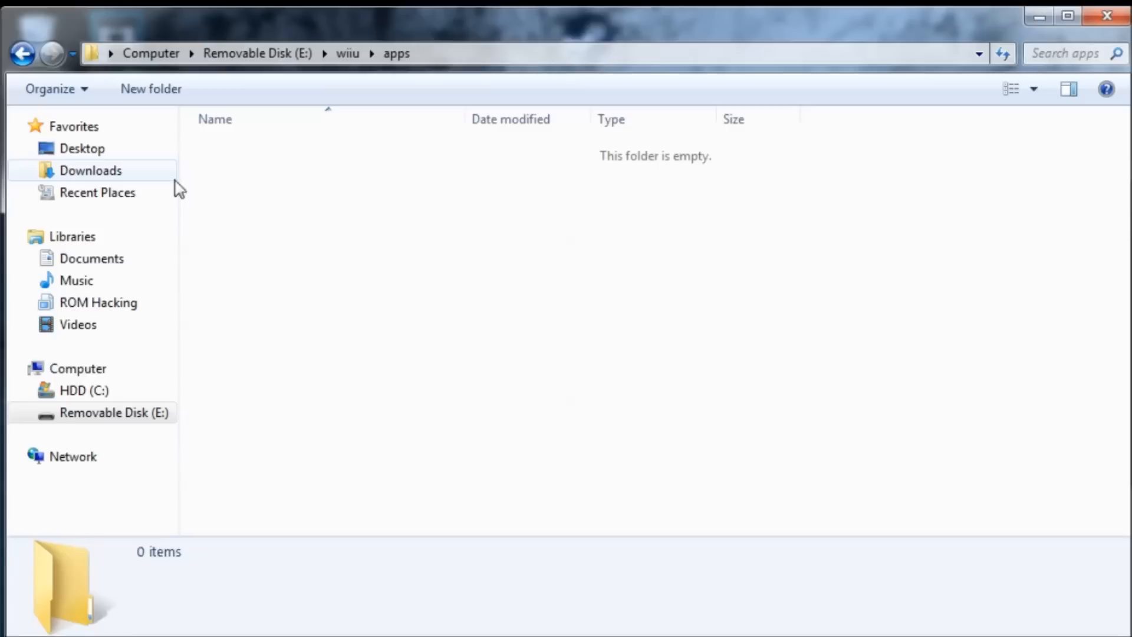
- Open the loadiine_gx2_7e4313d folder in Downloads
left_click(90, 170)
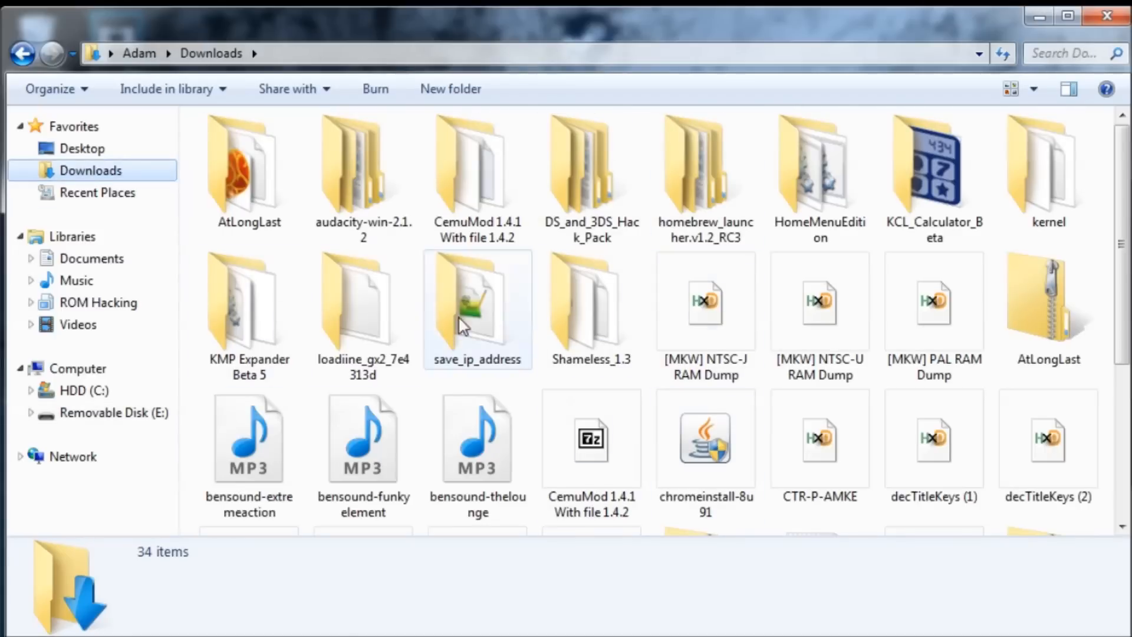
left_click(363, 306)
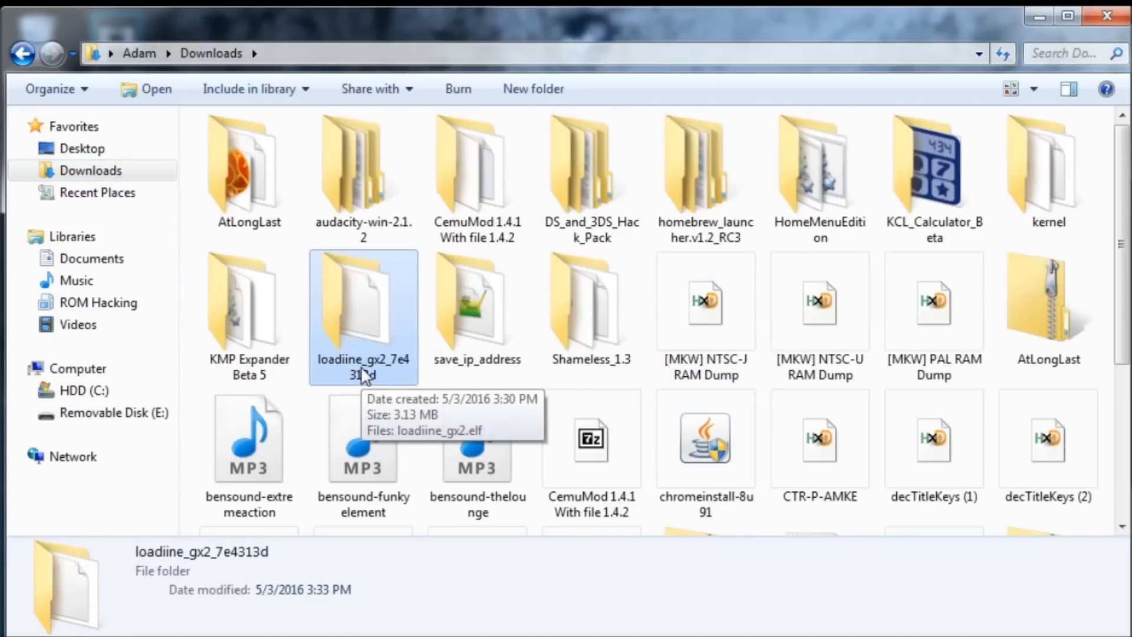
double_click(361, 300)
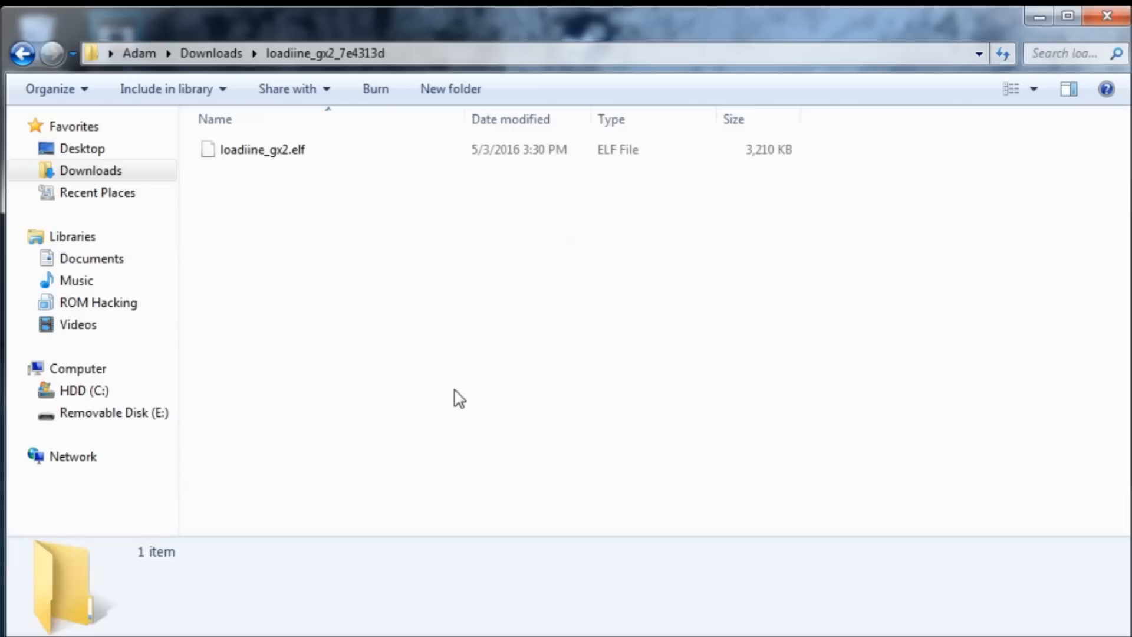
mouse_move(427, 95)
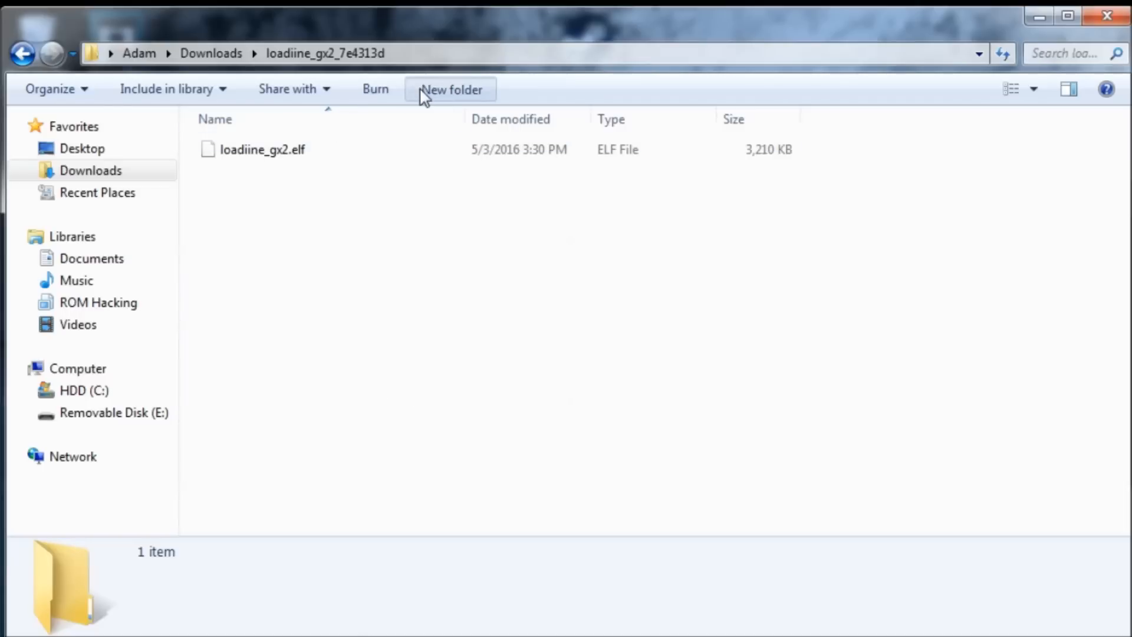
- Delete the www folder, select loadiine_gx2.elf, and go to Removable Disk (E:)
left_click(450, 89)
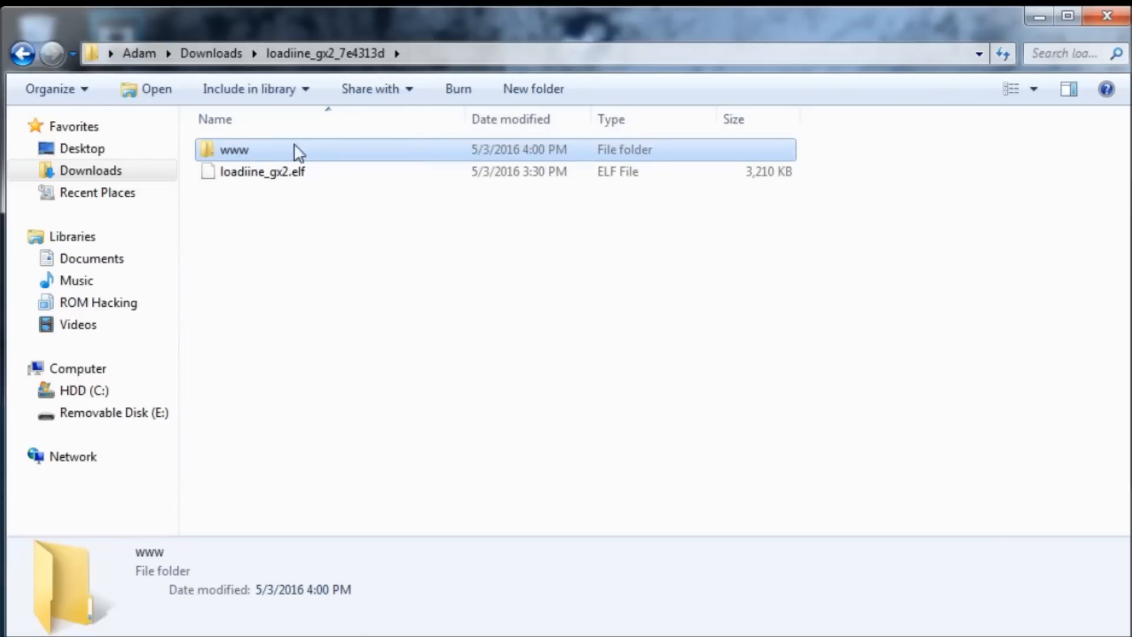
key("Delete")
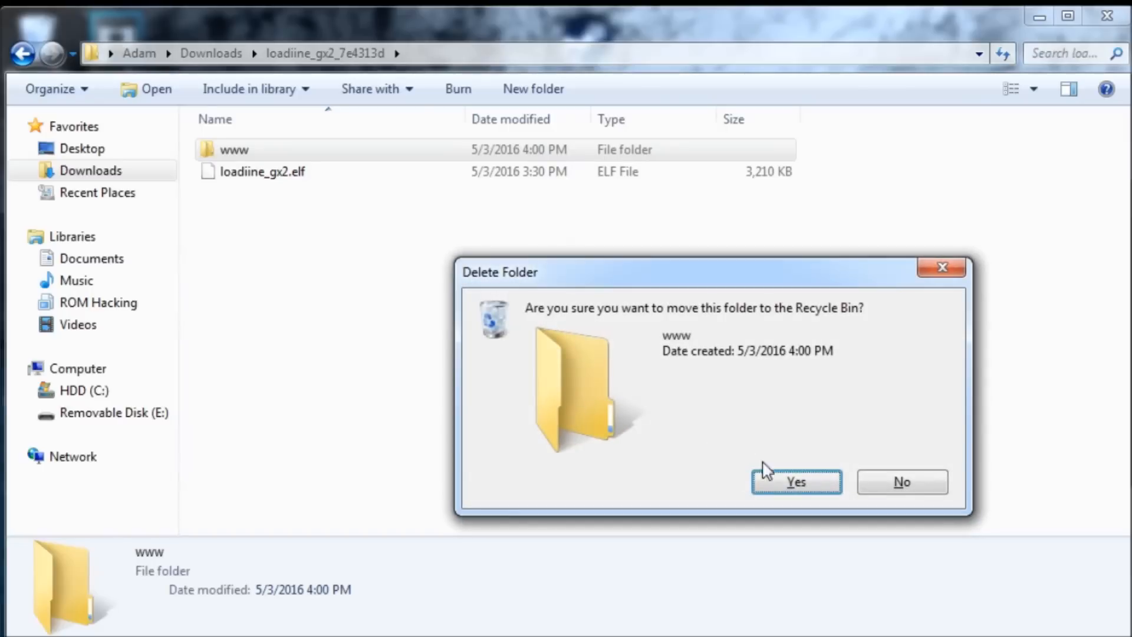
left_click(796, 482)
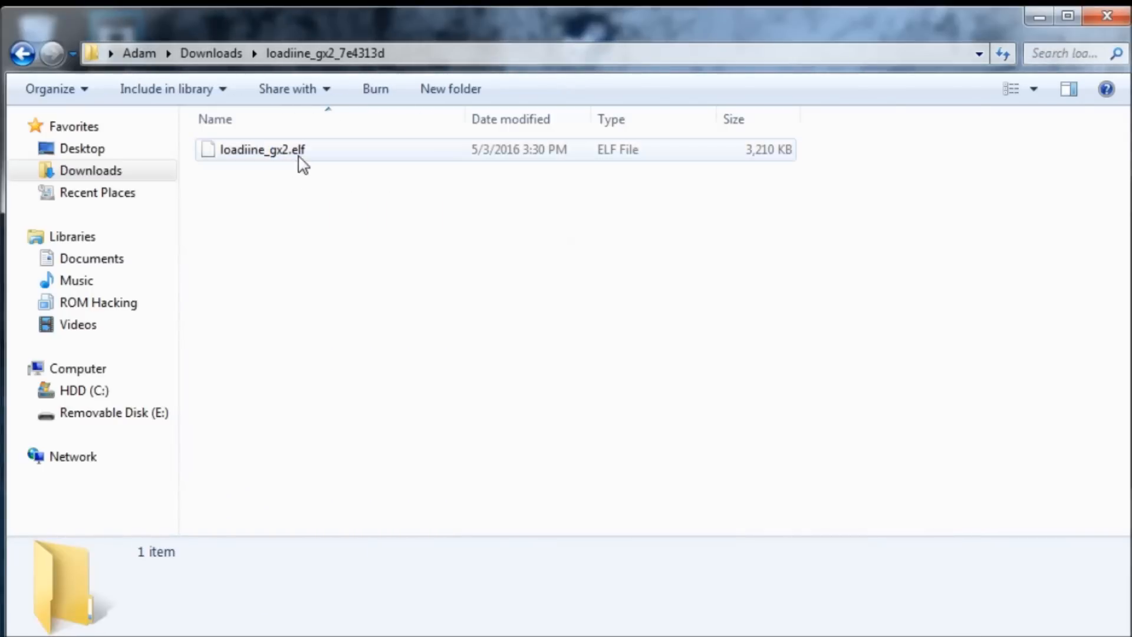
left_click(259, 149)
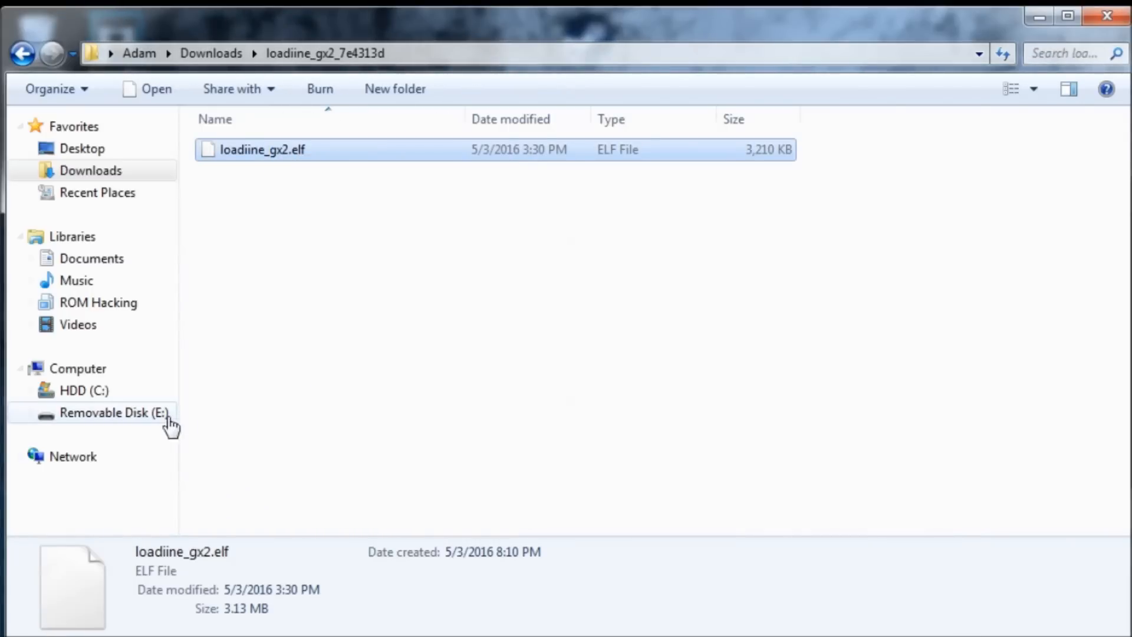
left_click(112, 413)
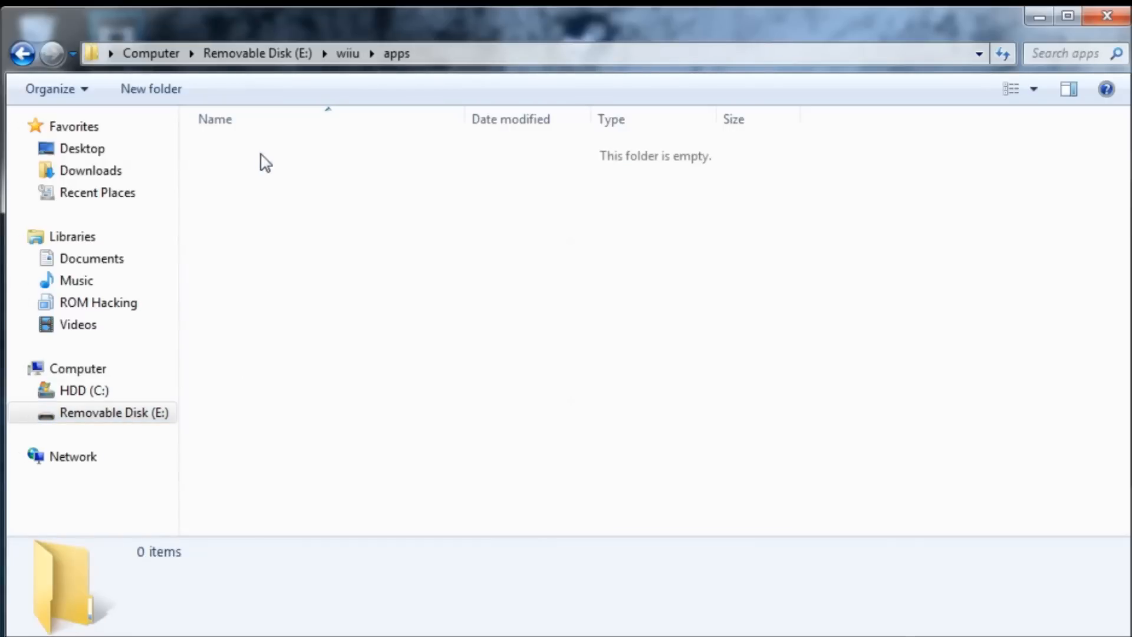
mouse_move(700, 217)
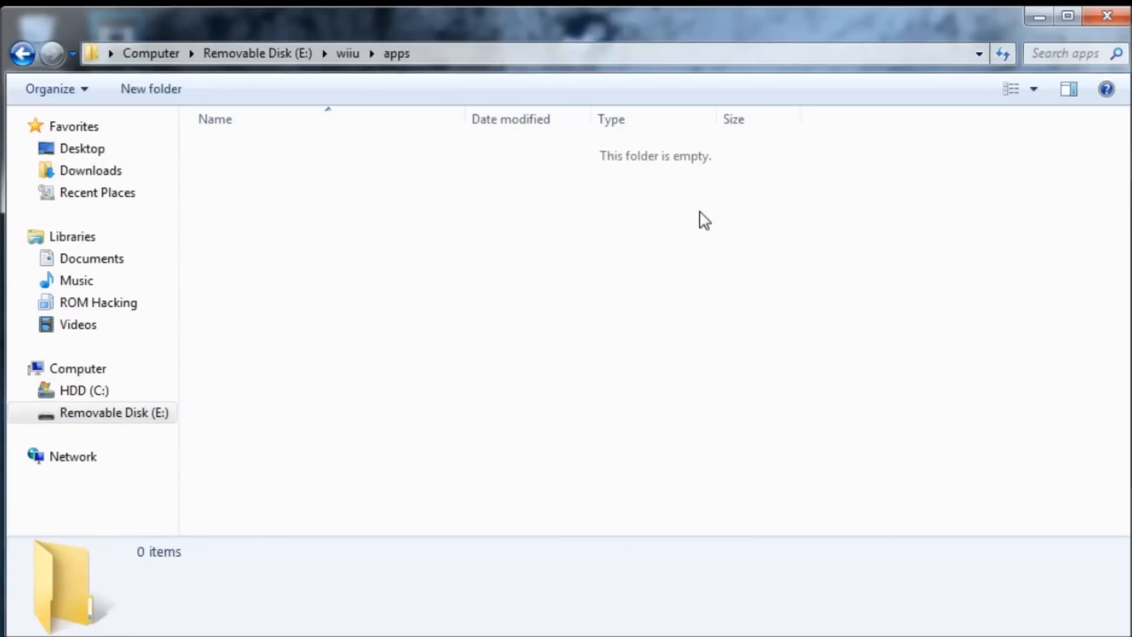
mouse_move(157, 92)
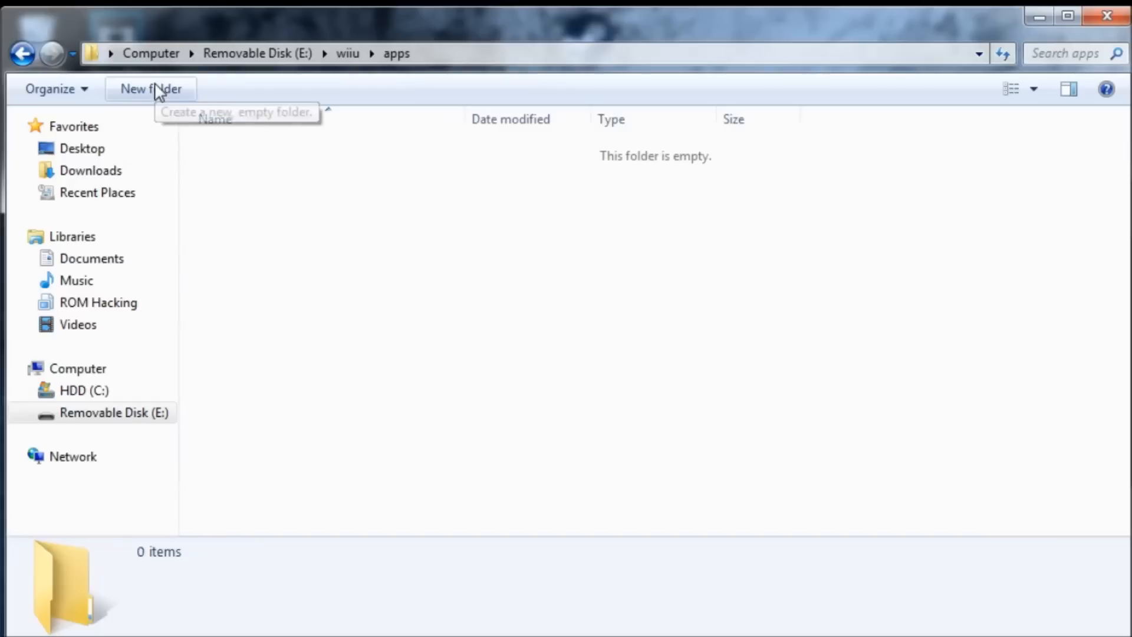
- Create a folder named loadiine_gx2 inside E:\wiiu\apps
left_click(151, 89)
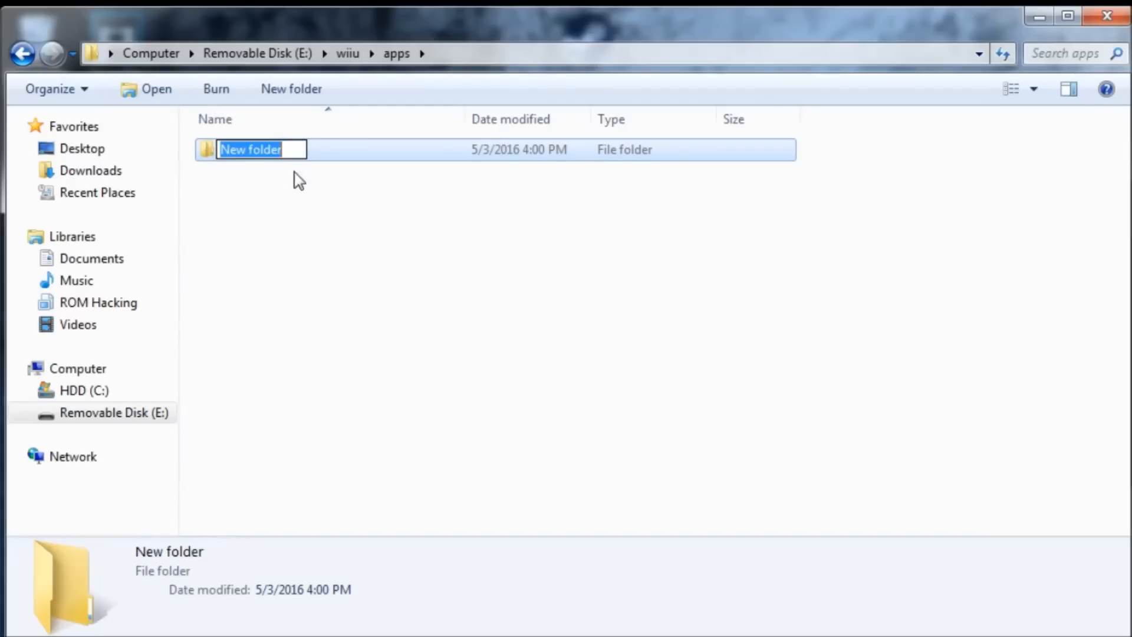
type("loadii")
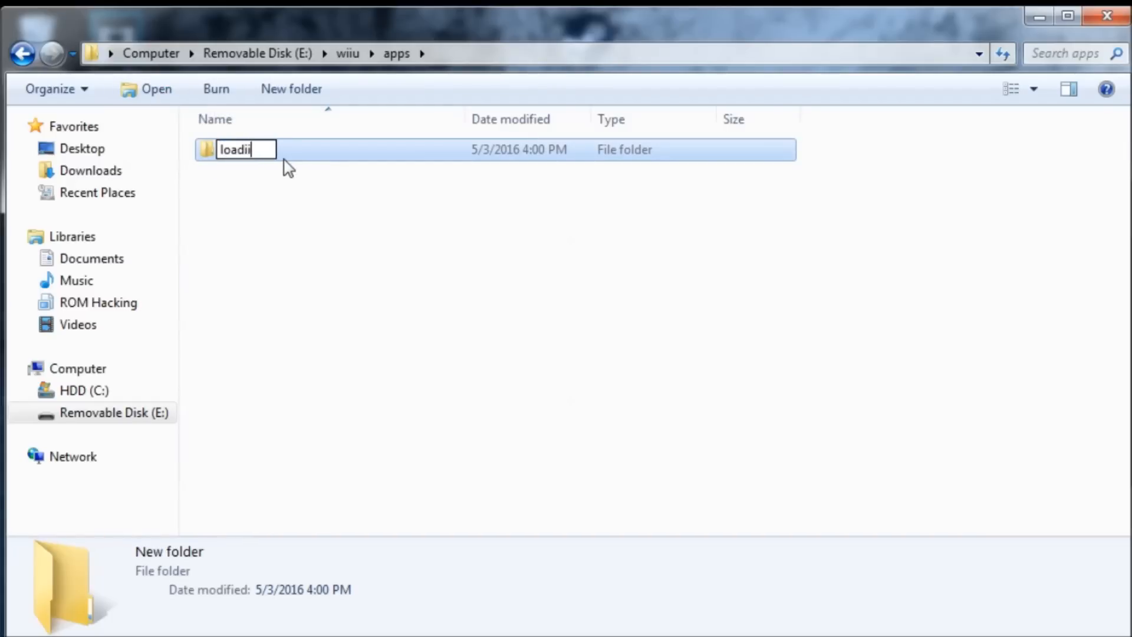
key("Enter")
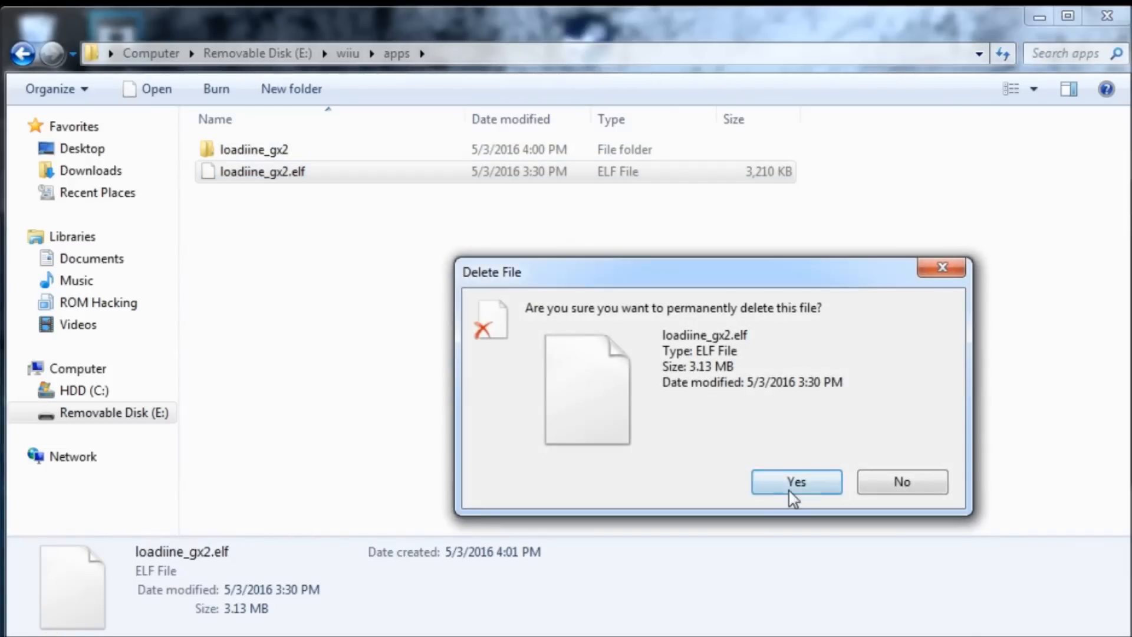
- Delete the loose elf, verify loadiine_gx2 contains loadiine_gx2.elf, then bring up Removable Disk (E:) actions
left_click(797, 482)
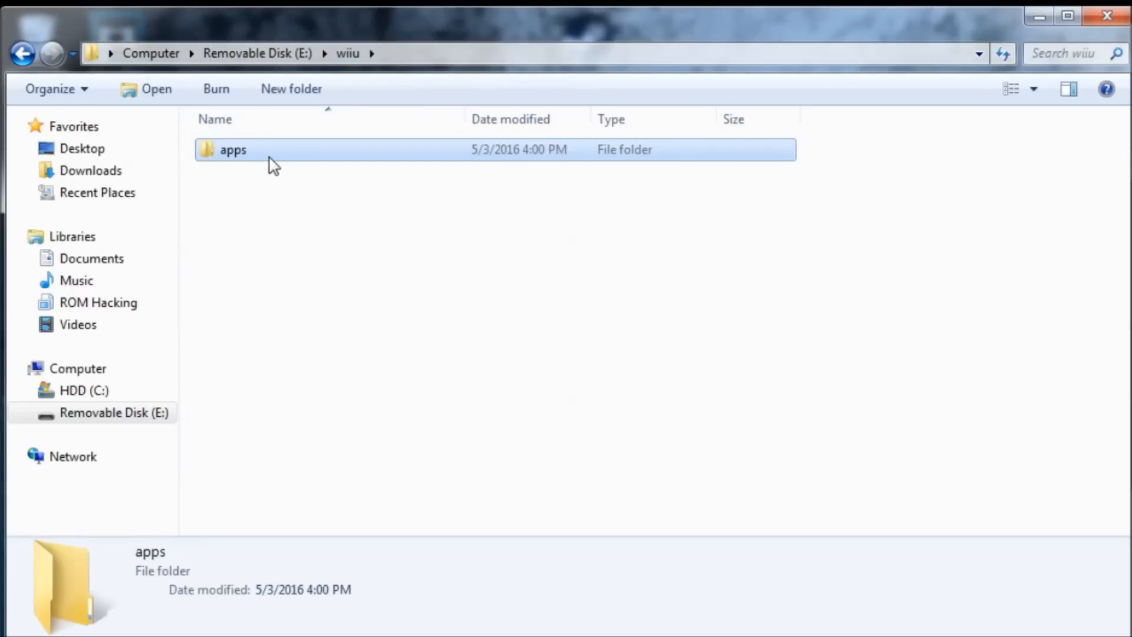
double_click(232, 150)
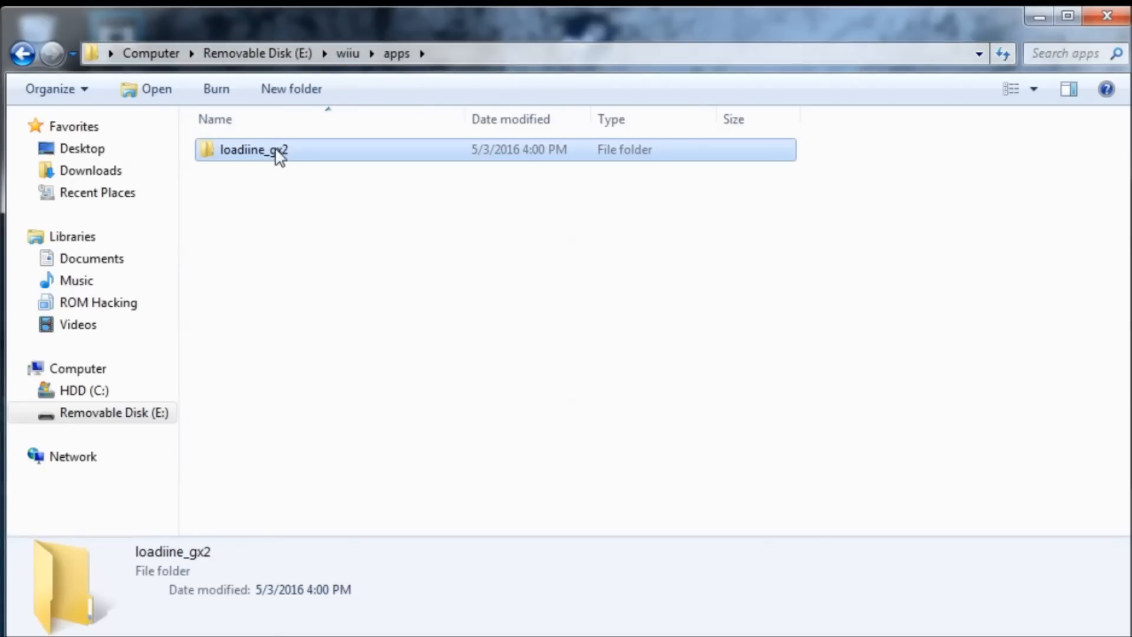
right_click(271, 188)
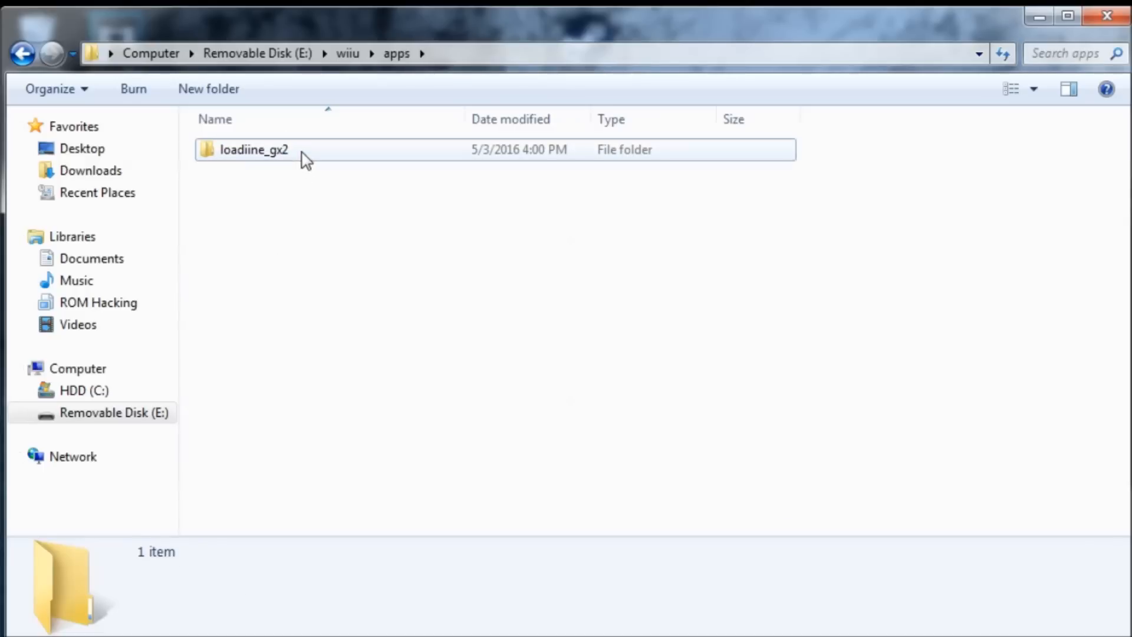
double_click(253, 149)
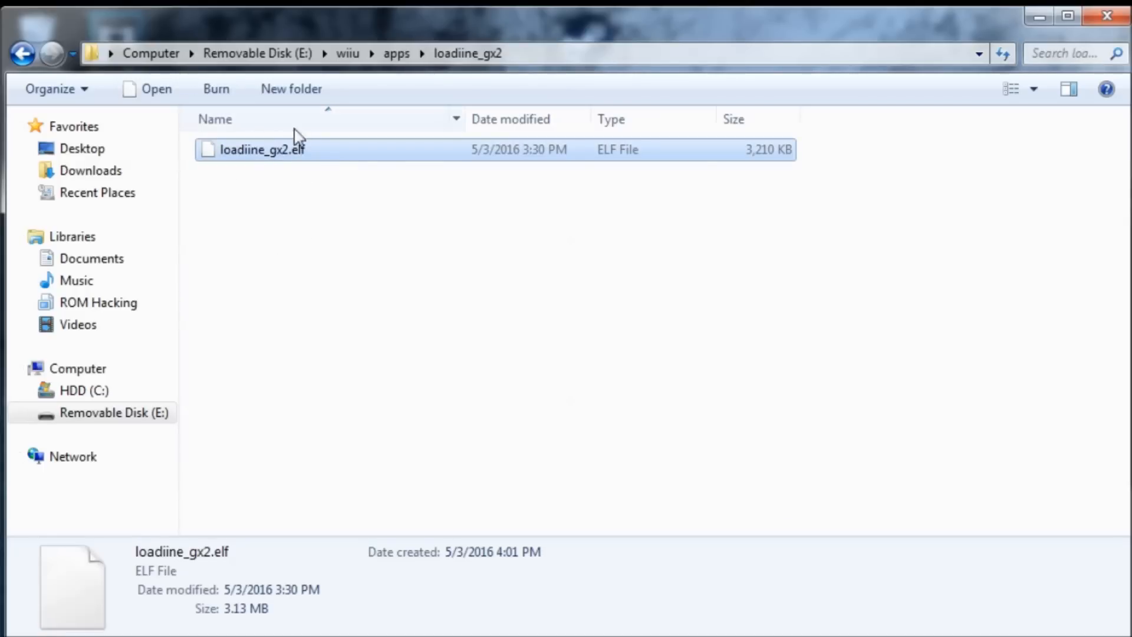
mouse_move(413, 269)
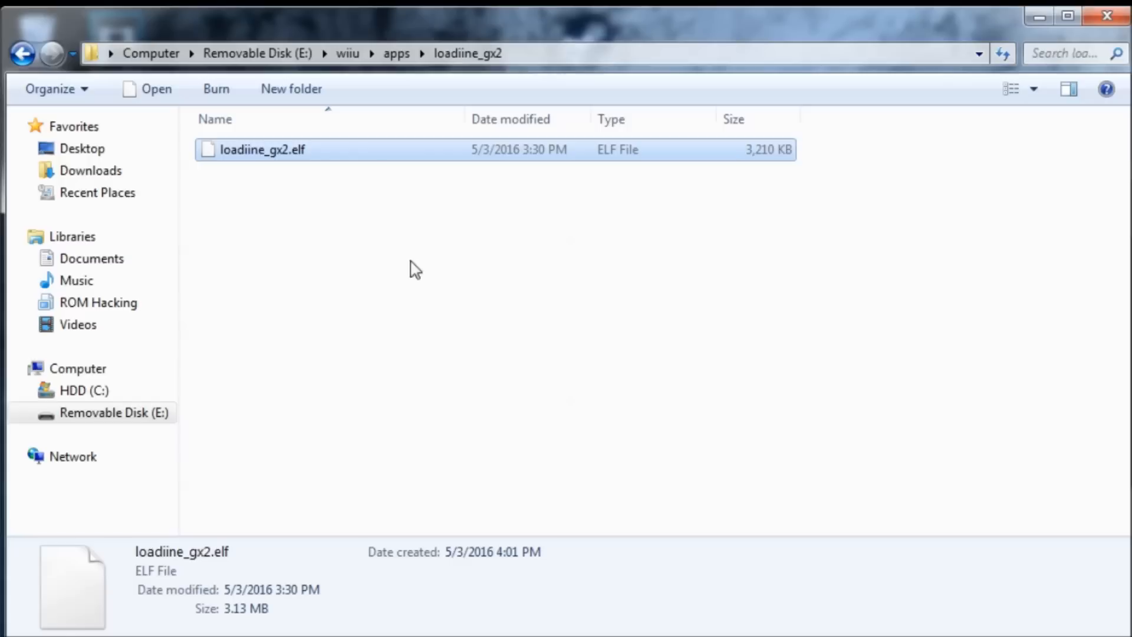
mouse_move(214, 421)
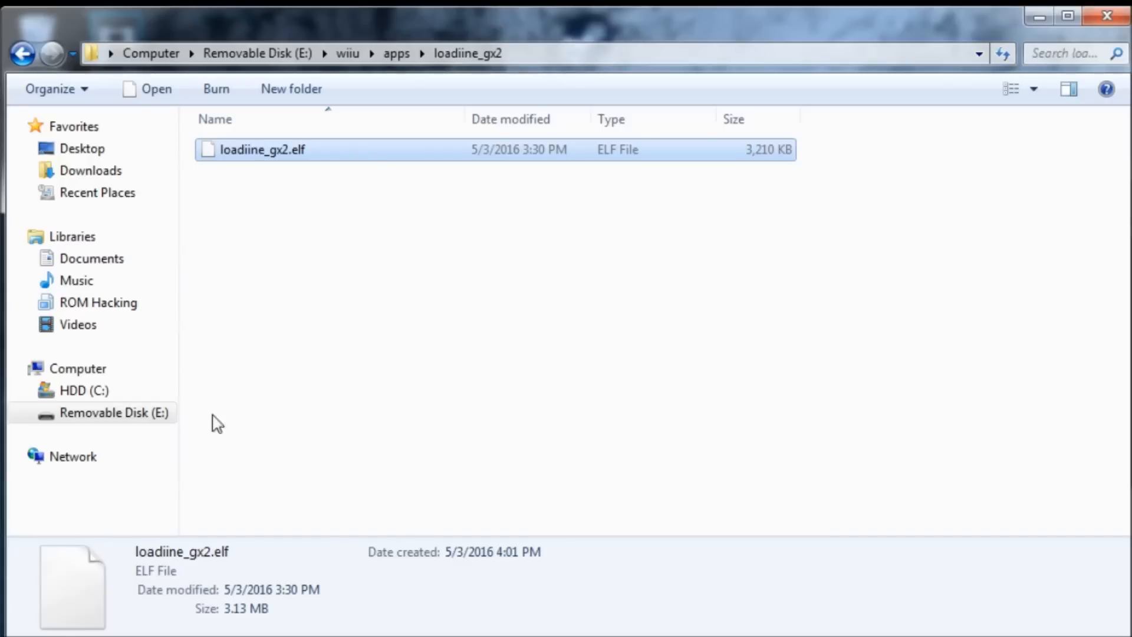
left_click(77, 369)
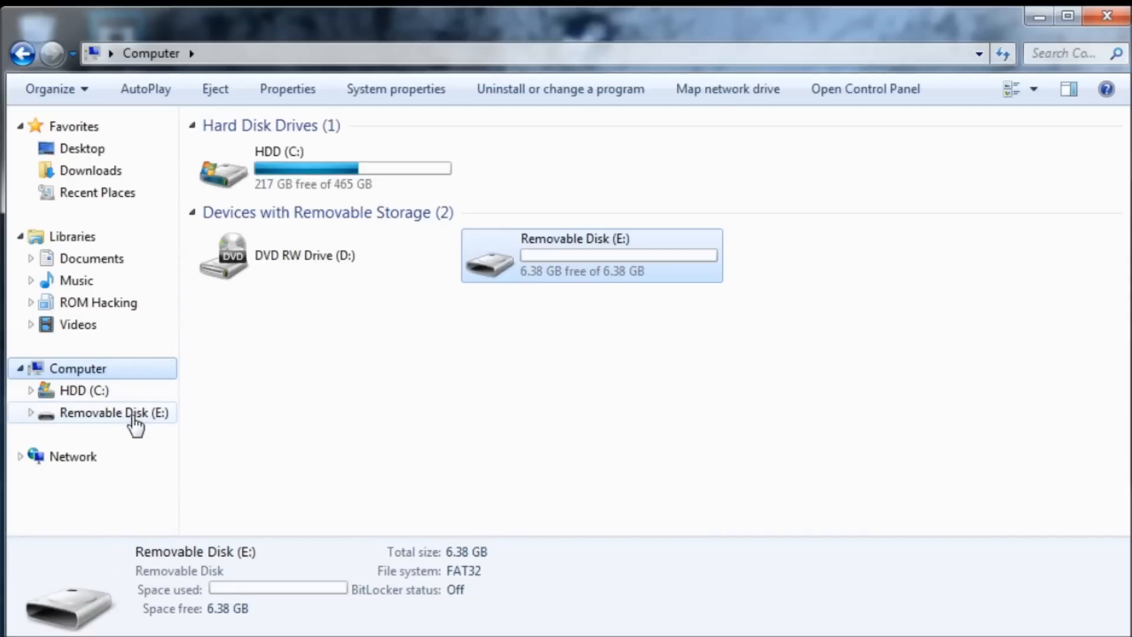
right_click(109, 412)
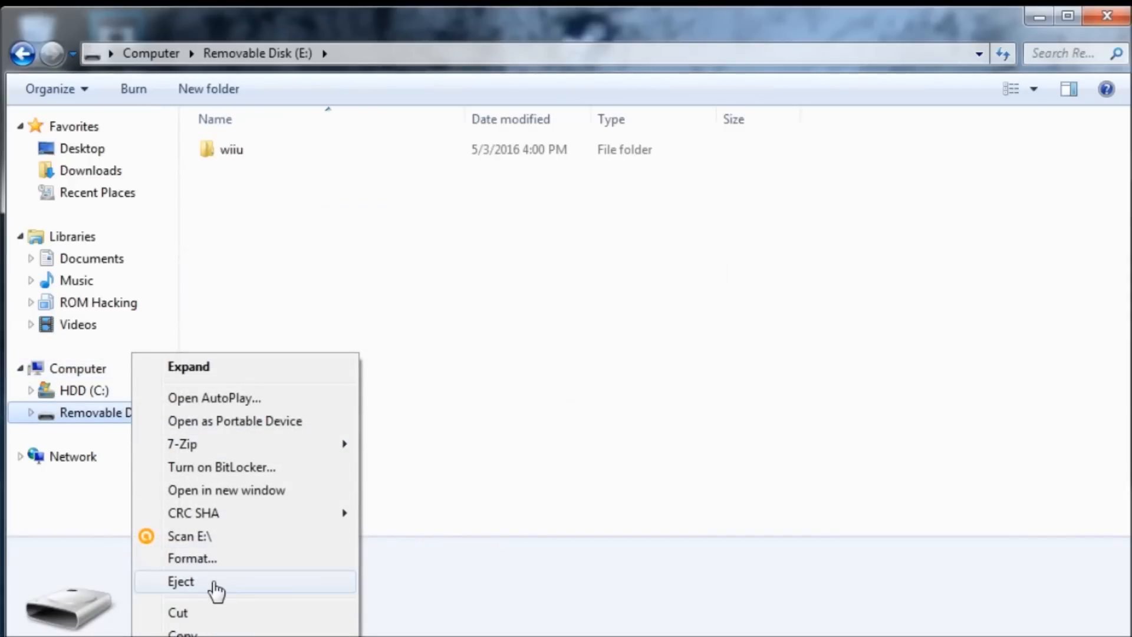